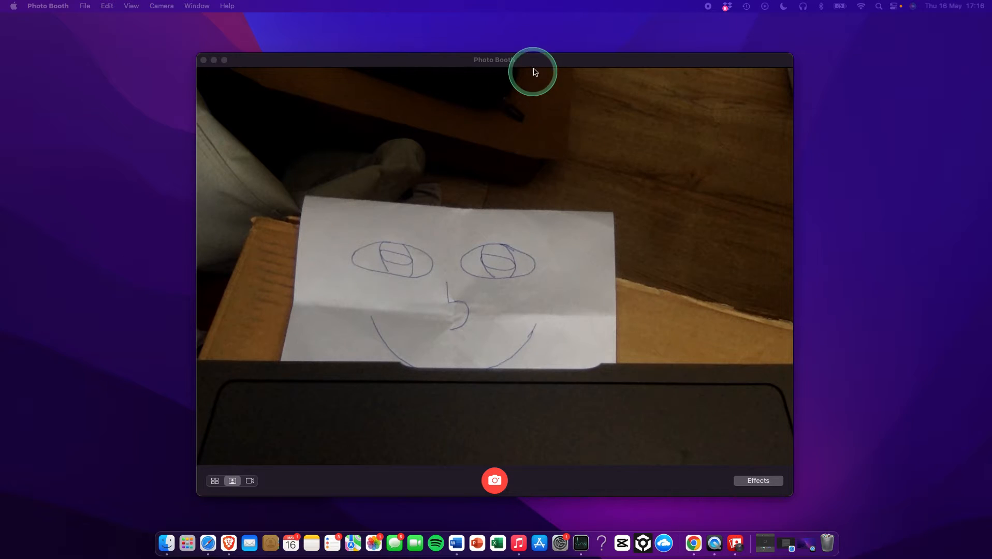
pyautogui.moveTo(539, 302)
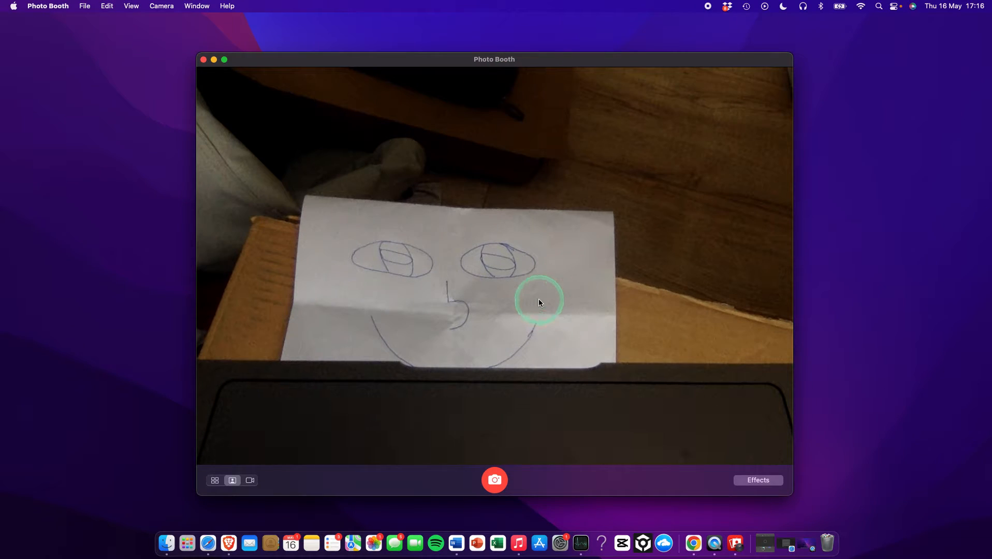
pyautogui.moveTo(185, 543)
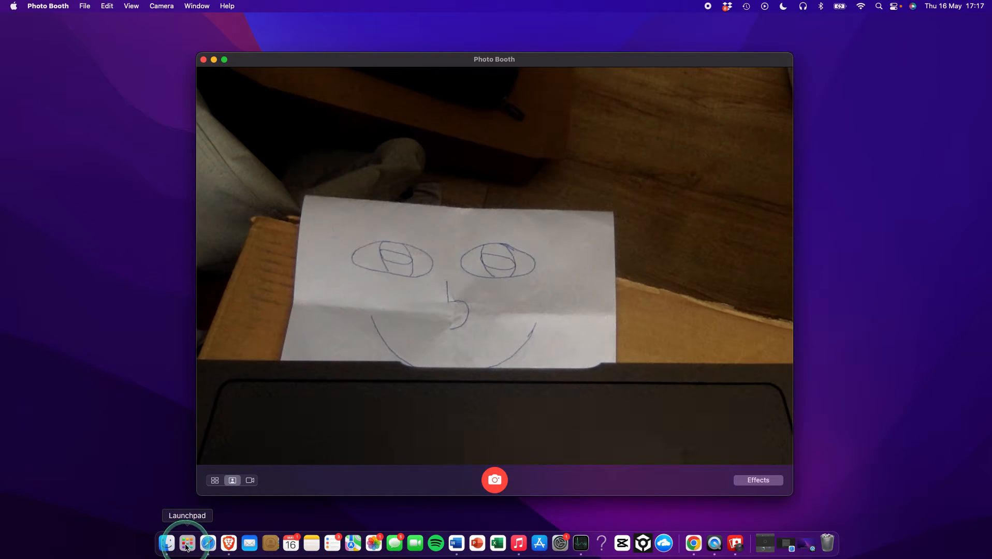
# Reopen Photo Booth from Launchpad and switch it to video recording mode.
pyautogui.click(186, 542)
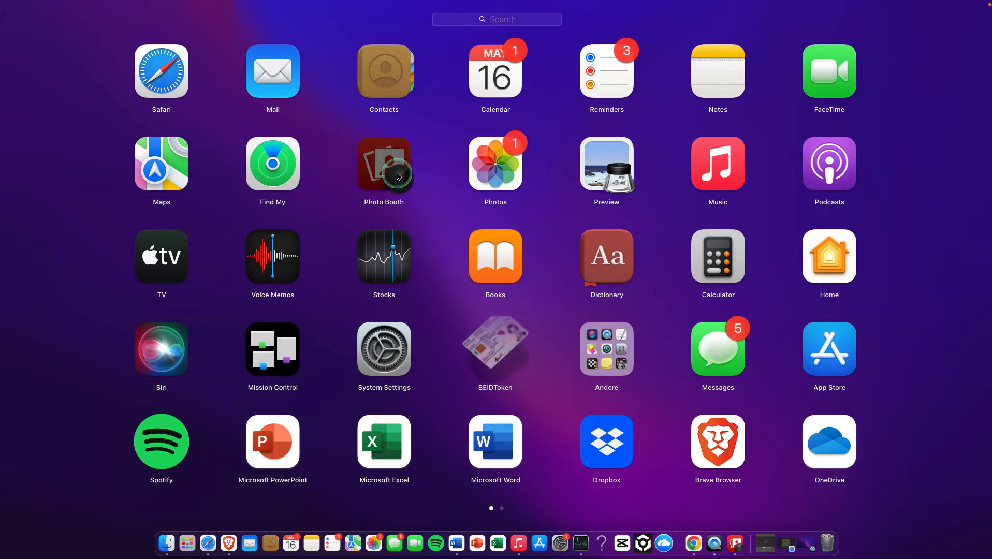
pyautogui.click(383, 162)
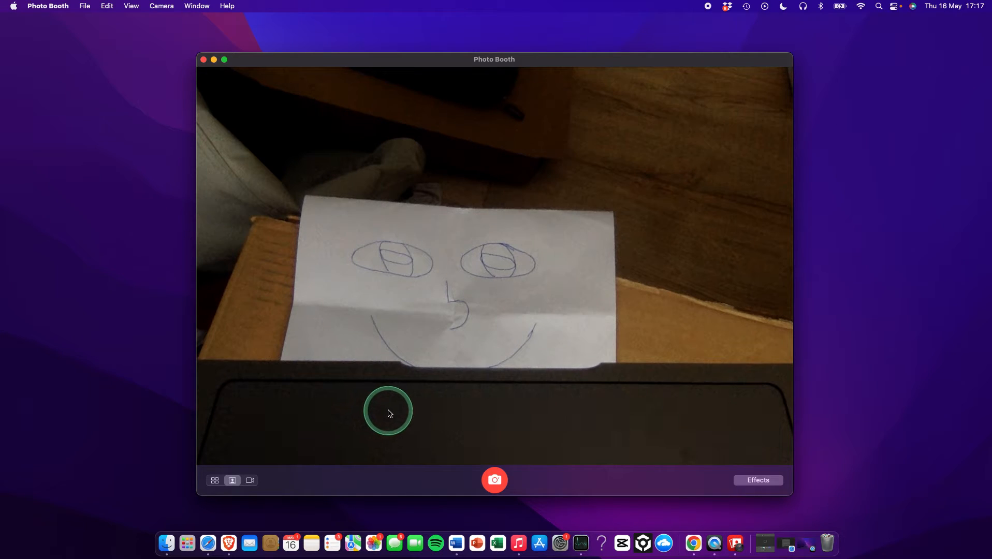
pyautogui.moveTo(554, 293)
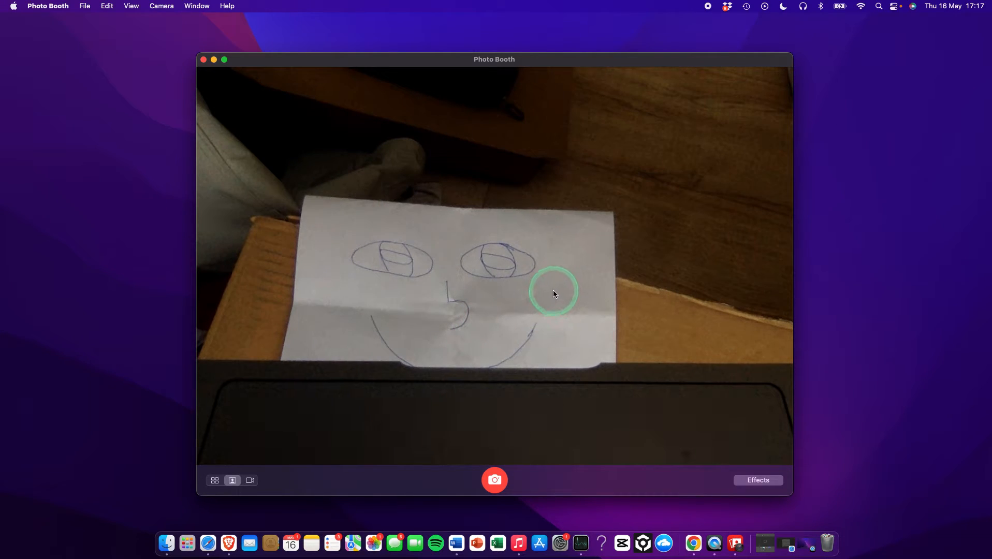
pyautogui.moveTo(251, 480)
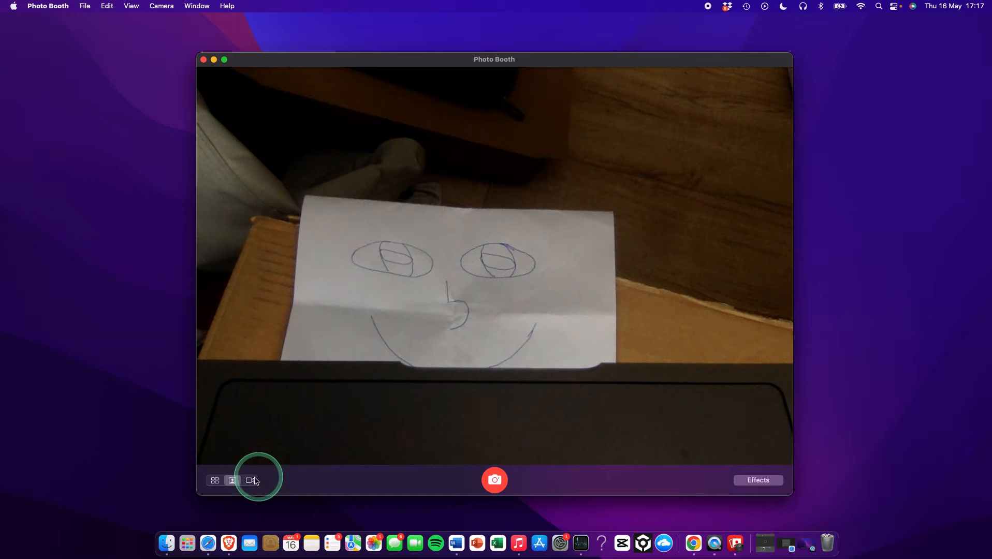
pyautogui.click(250, 480)
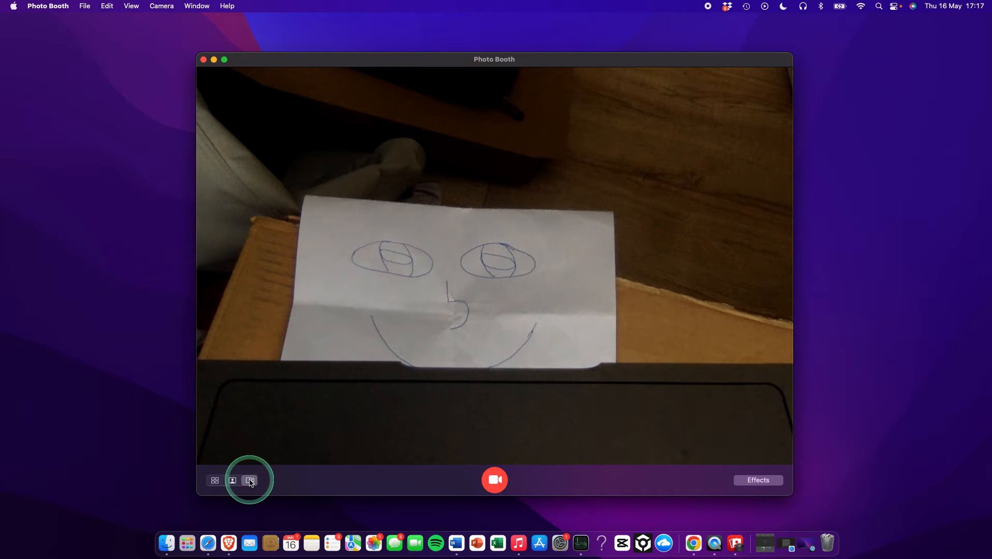
pyautogui.moveTo(758, 484)
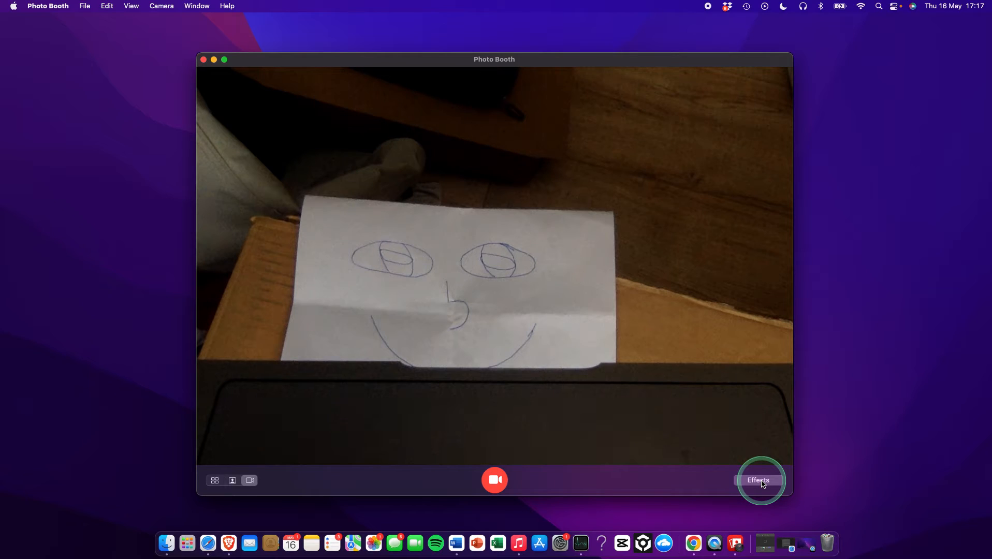
# Apply the Black And White effect from the effects grid to the live preview.
pyautogui.click(758, 480)
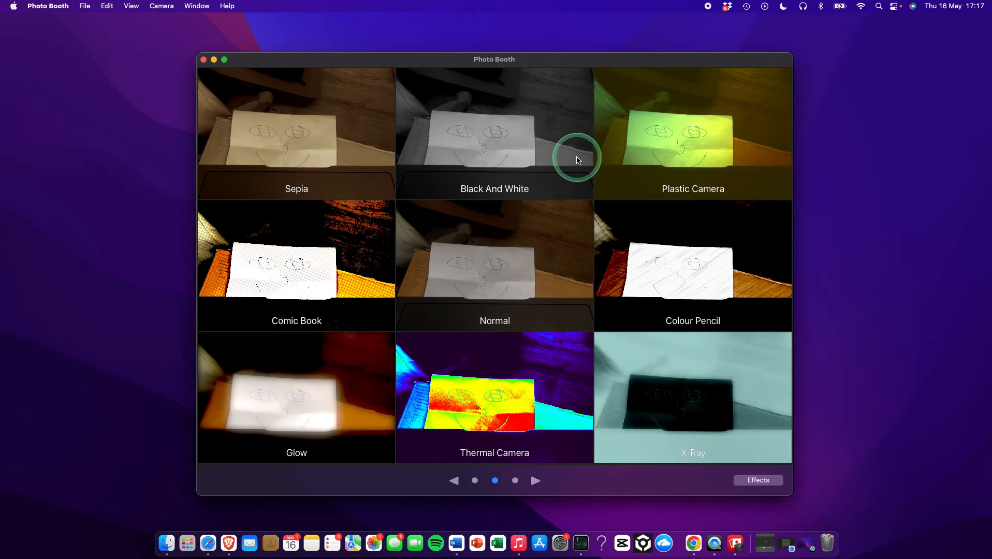
pyautogui.moveTo(494, 163)
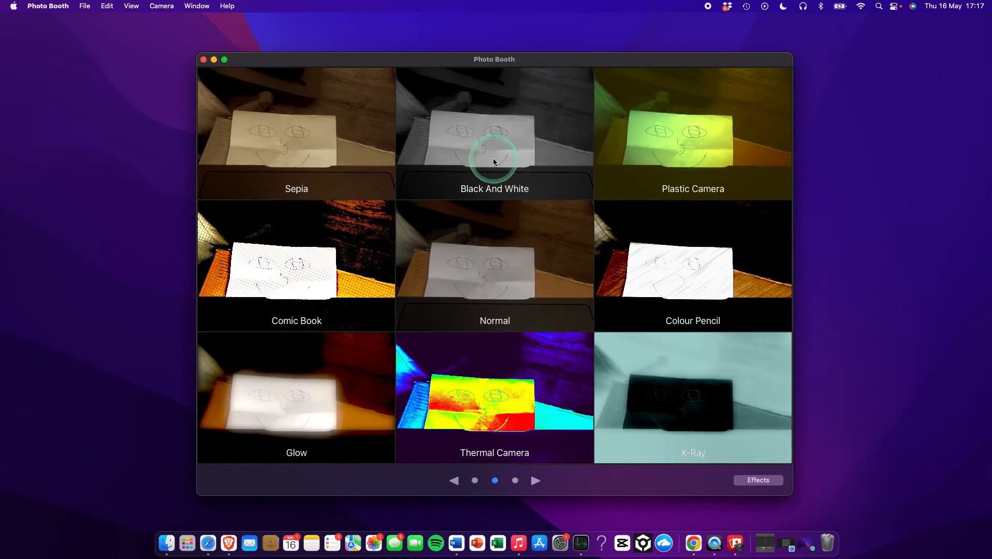
pyautogui.moveTo(504, 137)
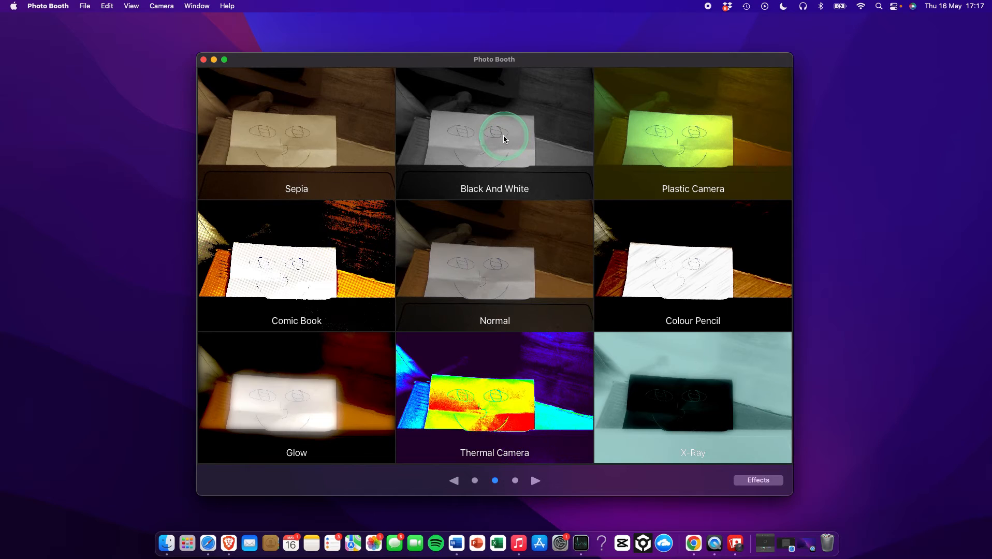
pyautogui.click(494, 133)
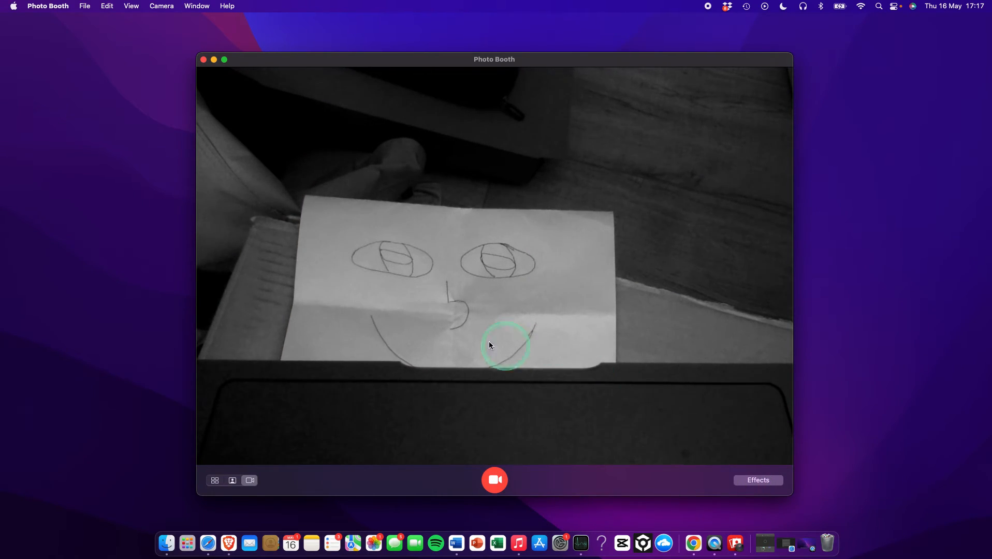
# Switch Photo Booth back to still photo mode for the grayscale capture.
pyautogui.click(232, 481)
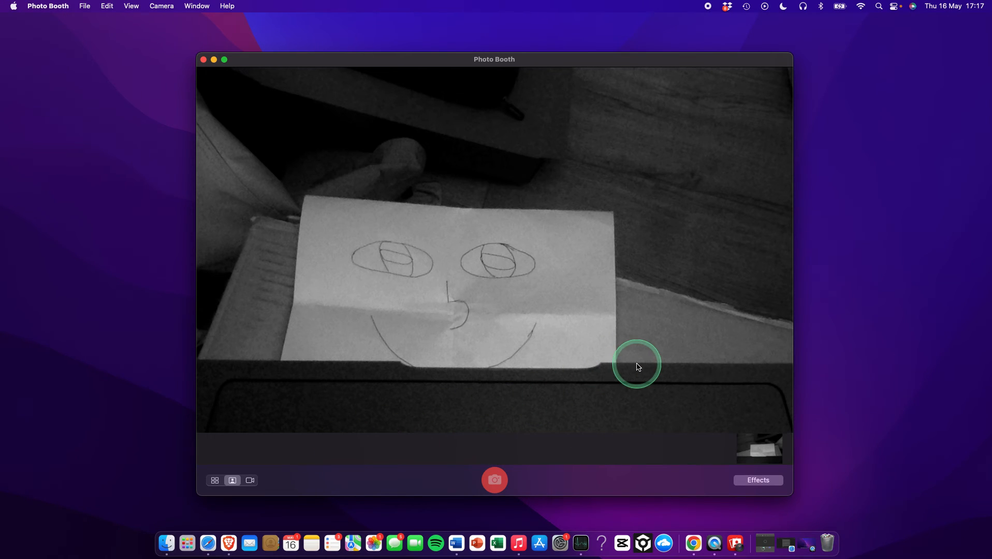
pyautogui.moveTo(642, 265)
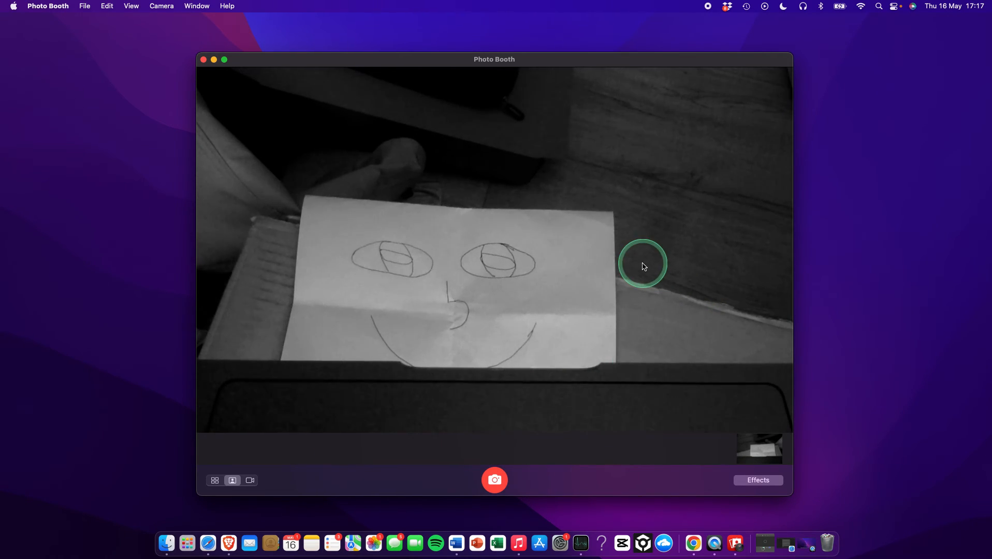
pyautogui.moveTo(679, 129)
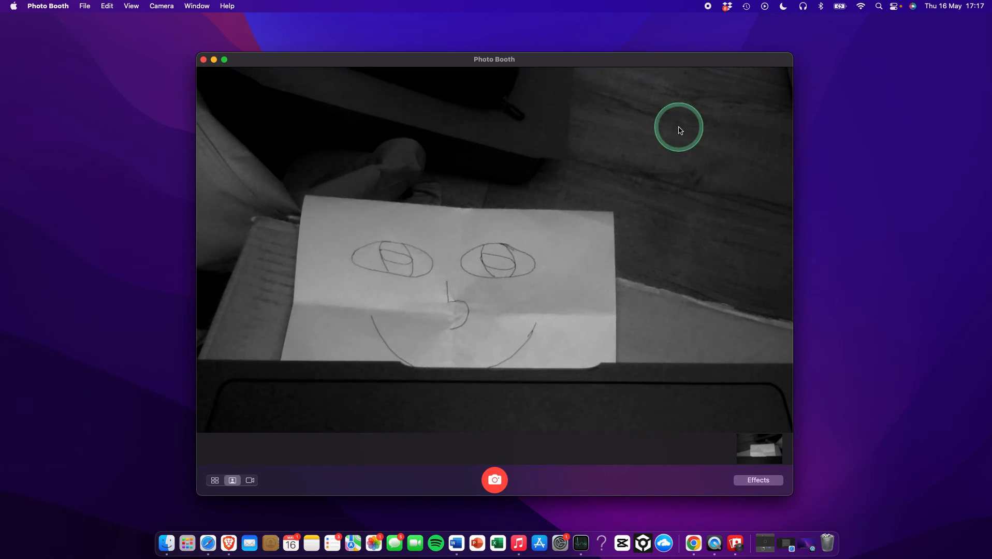
pyautogui.moveTo(710, 9)
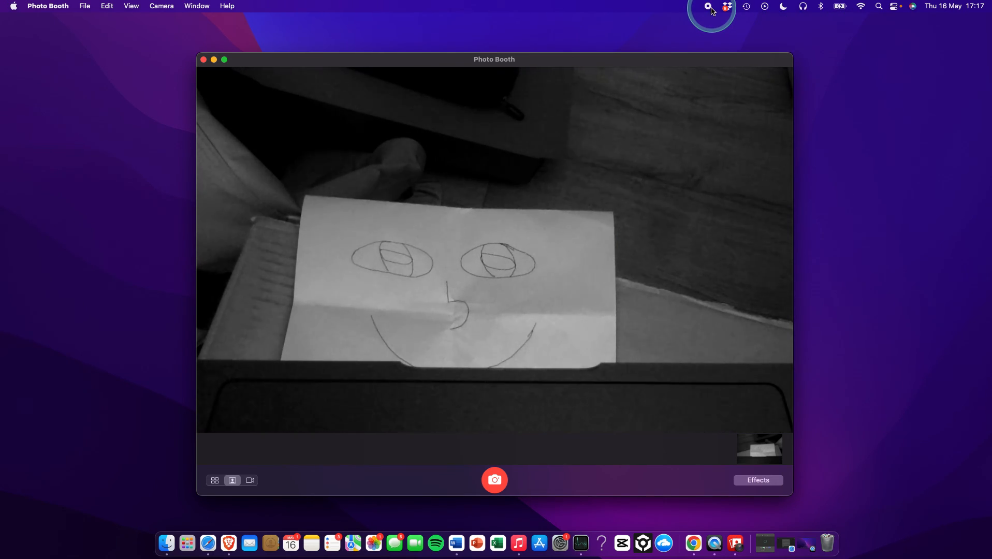